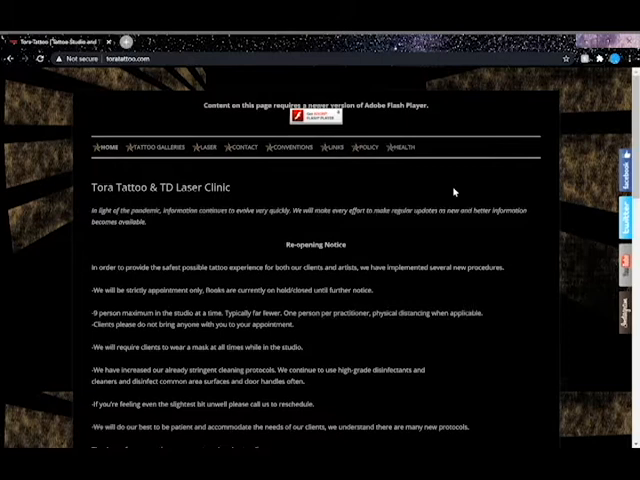
pyautogui.moveTo(453, 189)
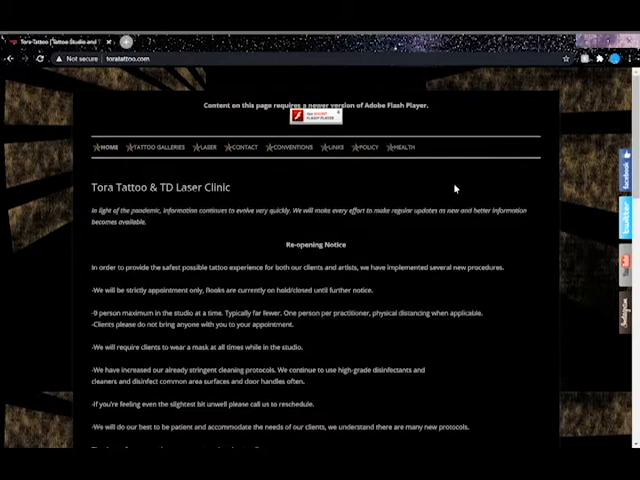
pyautogui.moveTo(461, 183)
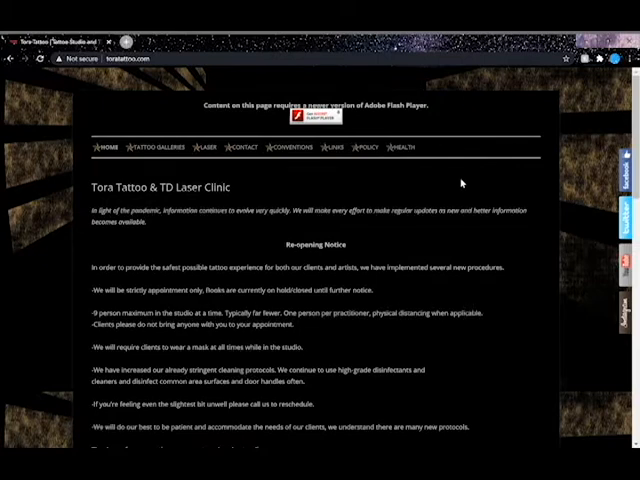
pyautogui.moveTo(462, 182)
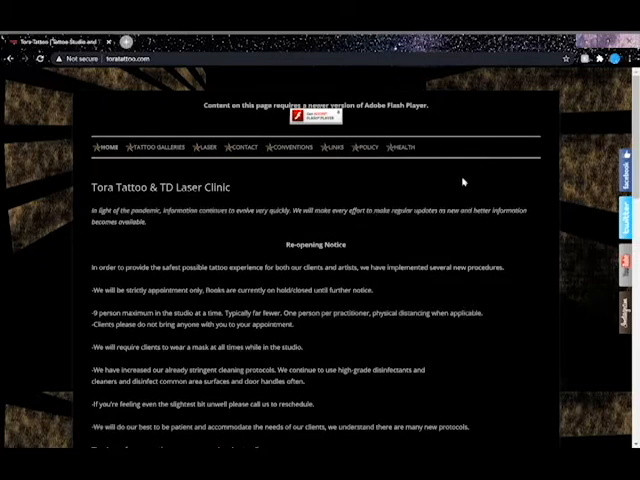
# Scroll down the home page past the re-opening notice to the welcome text and membership logos
pyautogui.scroll(-3)
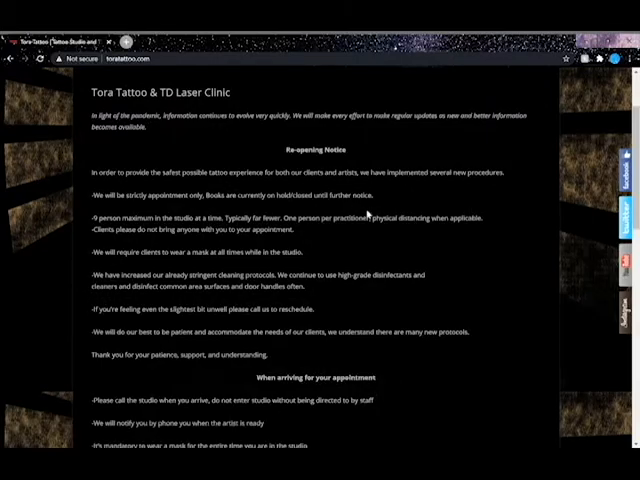
pyautogui.scroll(-3)
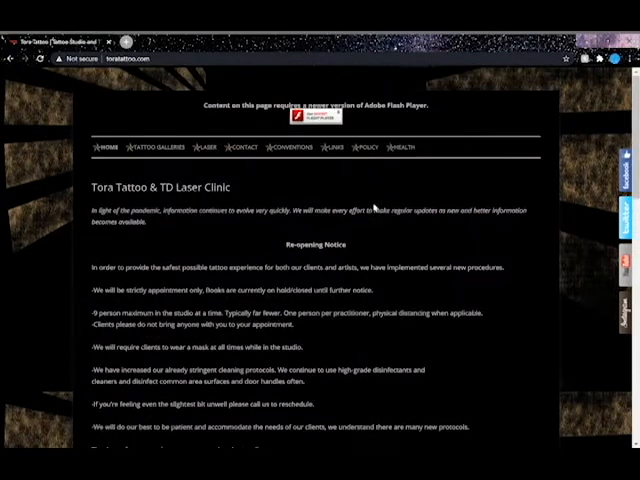
pyautogui.click(369, 147)
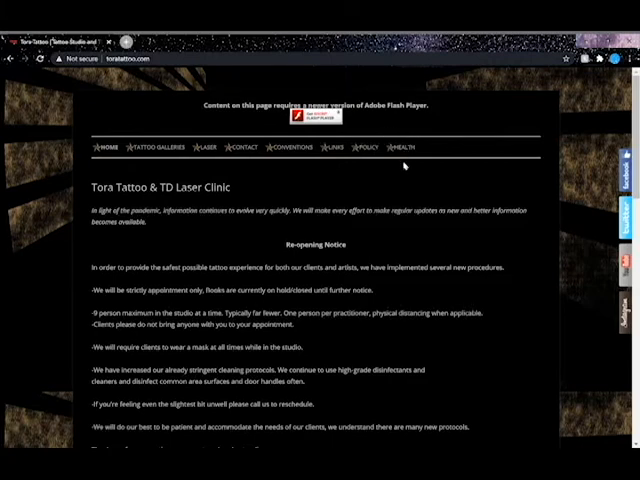
pyautogui.scroll(-3)
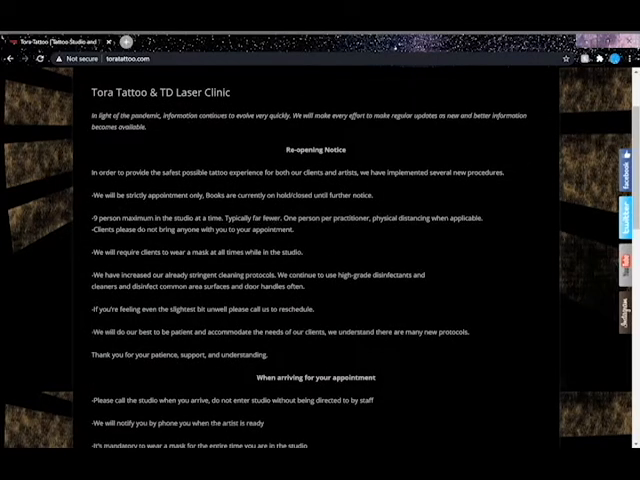
pyautogui.doubleClick(316, 197)
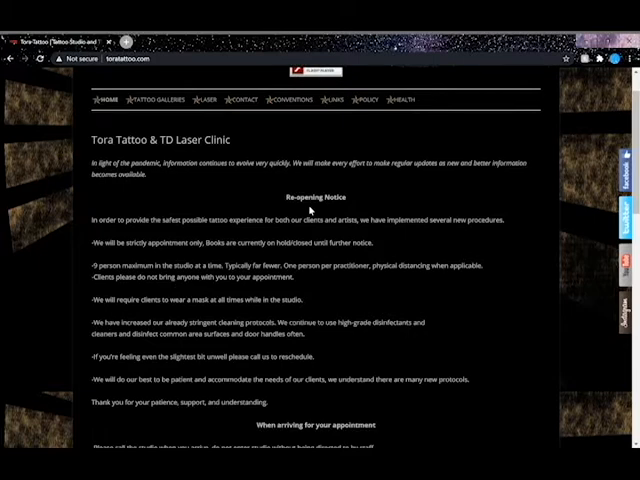
pyautogui.scroll(-3)
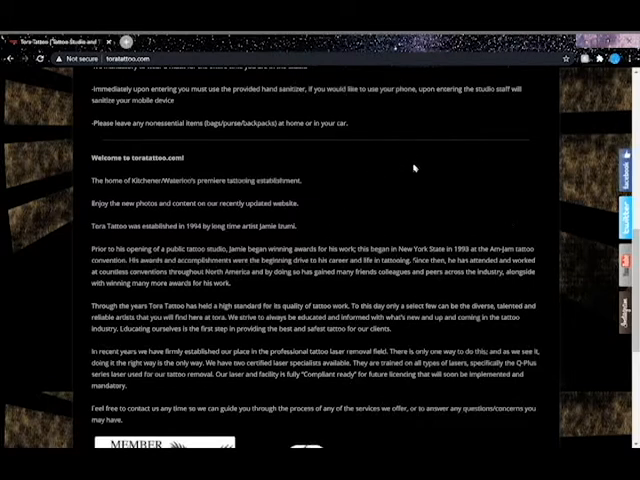
pyautogui.moveTo(391, 167)
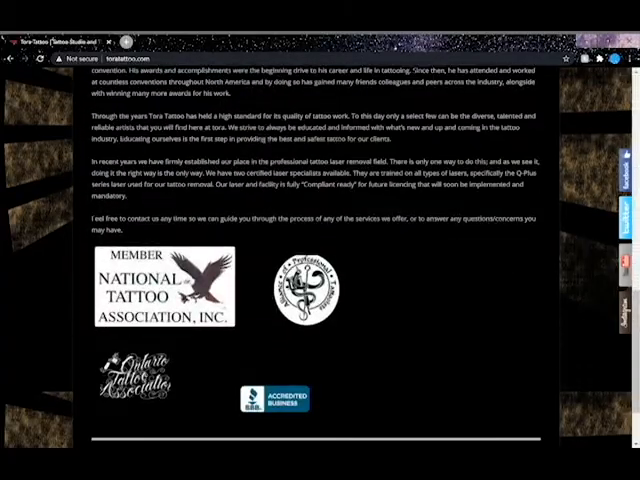
# Scroll to the bottom of the home page, then return to the clinic heading at the top
pyautogui.scroll(3)
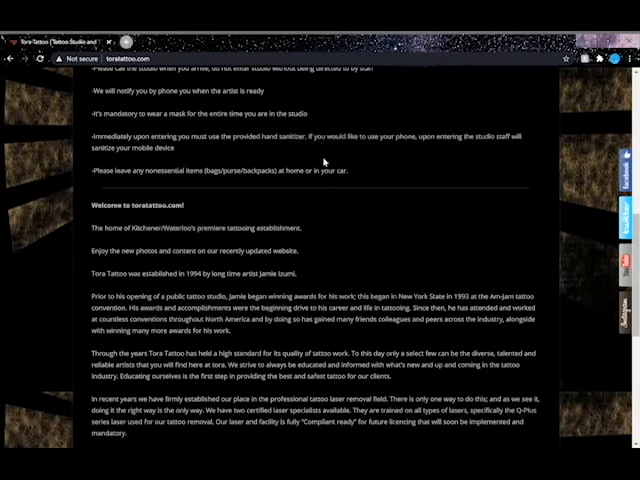
pyautogui.scroll(-3)
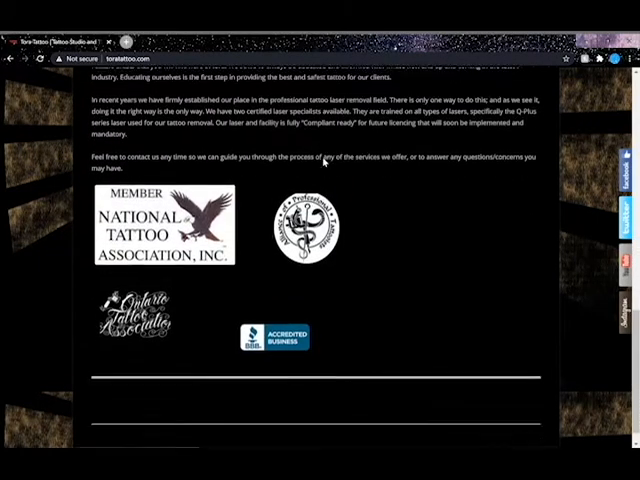
pyautogui.scroll(-3)
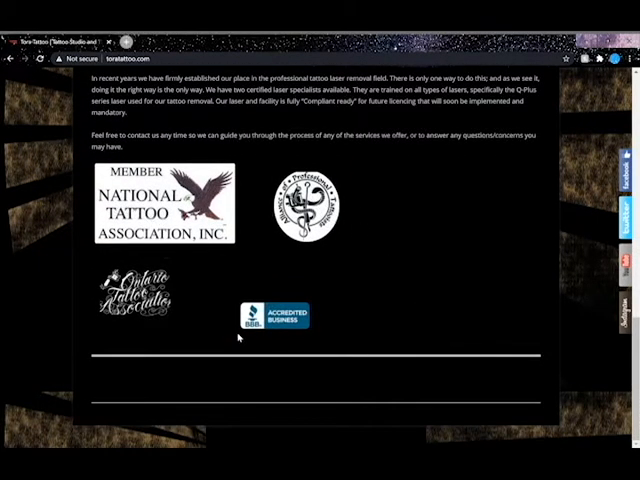
pyautogui.moveTo(144, 340)
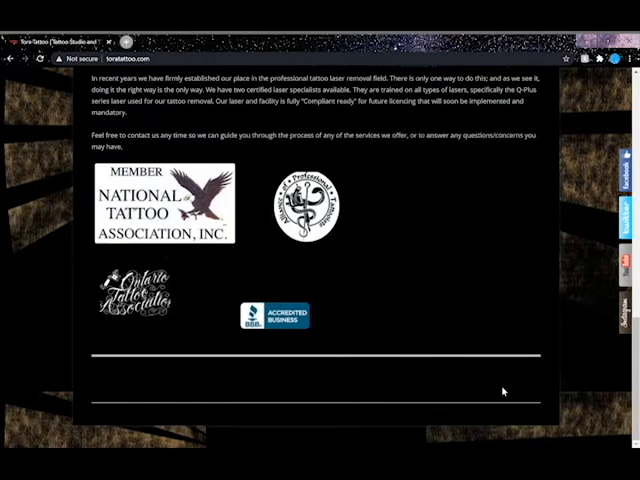
pyautogui.scroll(-3)
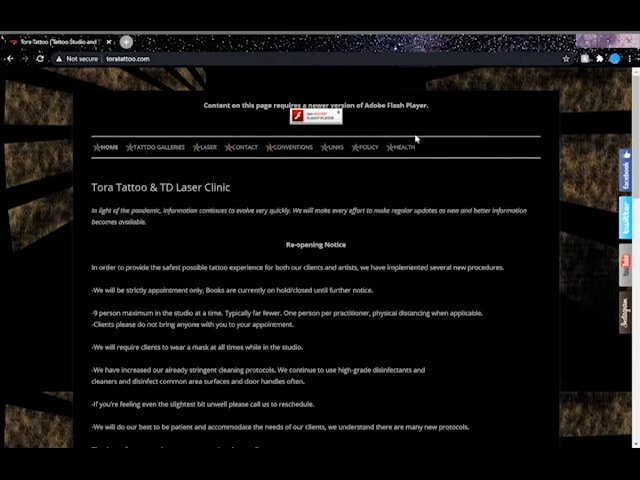
pyautogui.moveTo(447, 142)
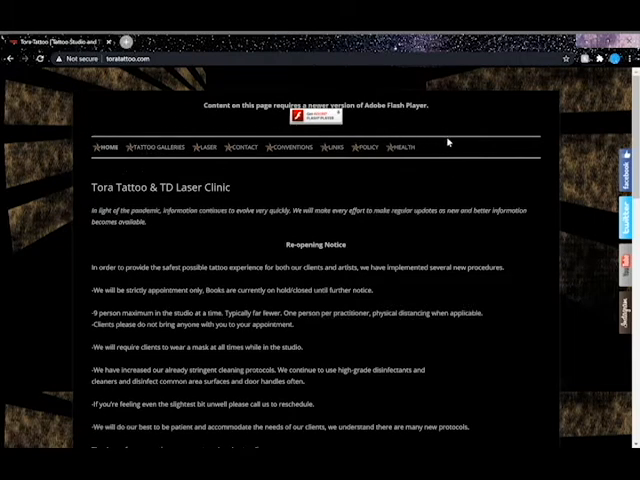
pyautogui.moveTo(110, 173)
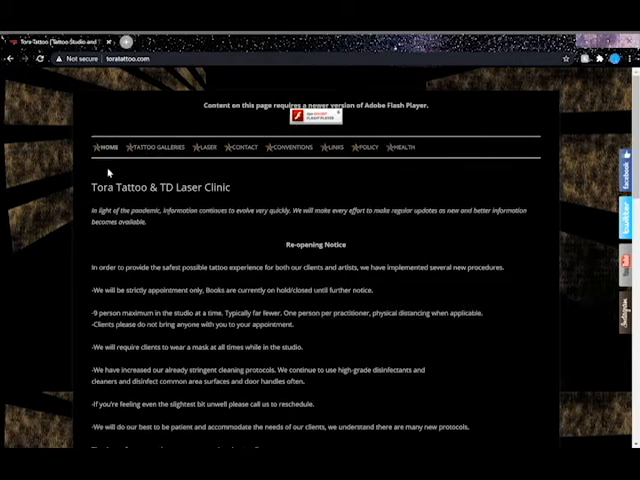
pyautogui.moveTo(103, 167)
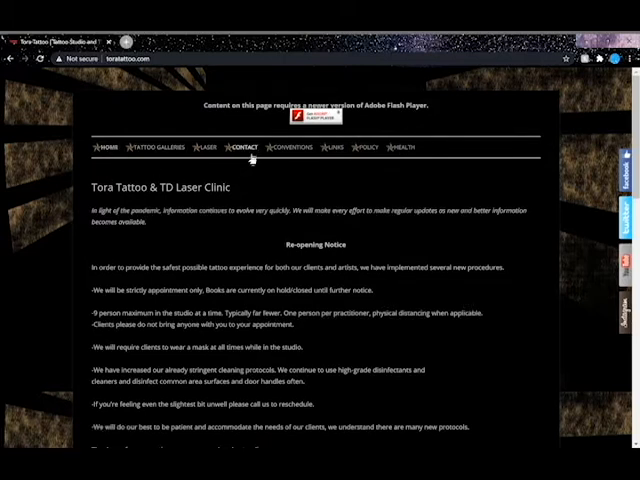
pyautogui.moveTo(409, 148)
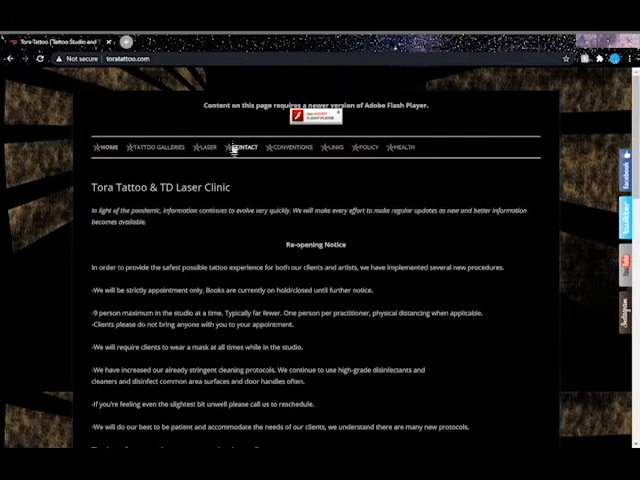
pyautogui.moveTo(272, 172)
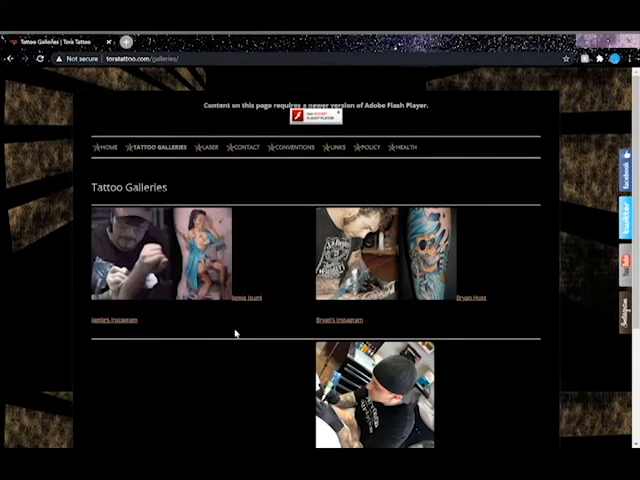
pyautogui.moveTo(291, 214)
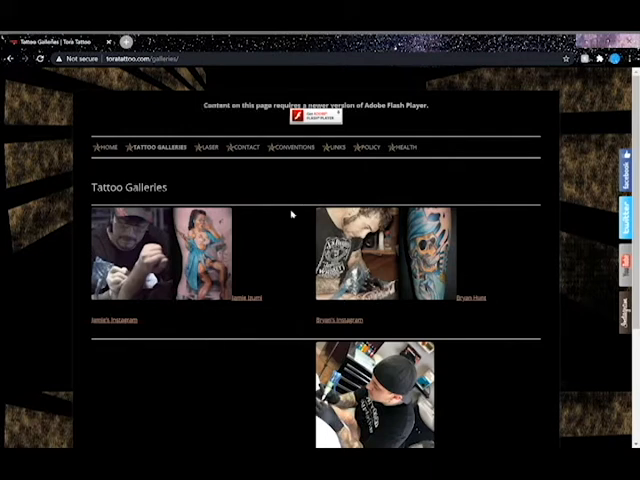
pyautogui.moveTo(185, 310)
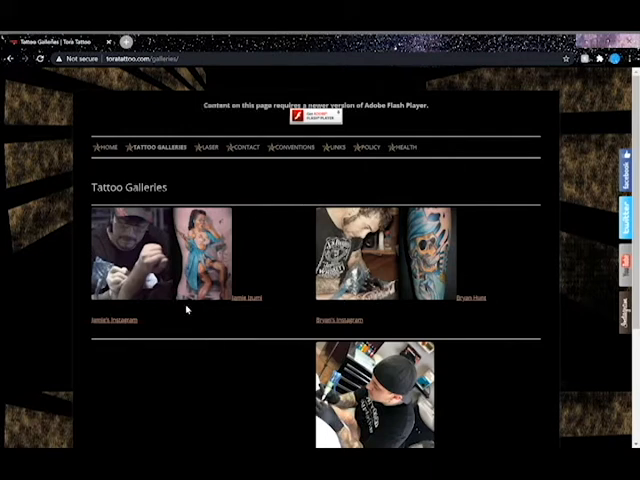
pyautogui.moveTo(178, 318)
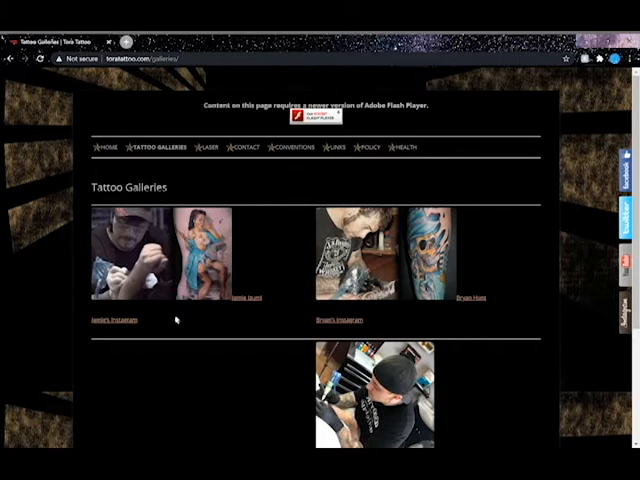
pyautogui.scroll(-3)
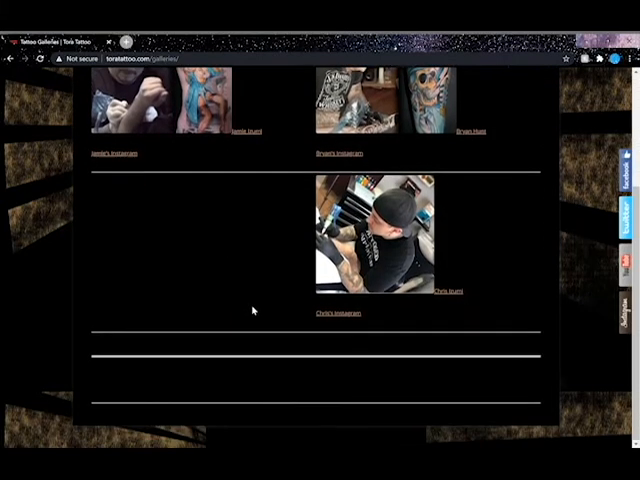
pyautogui.scroll(3)
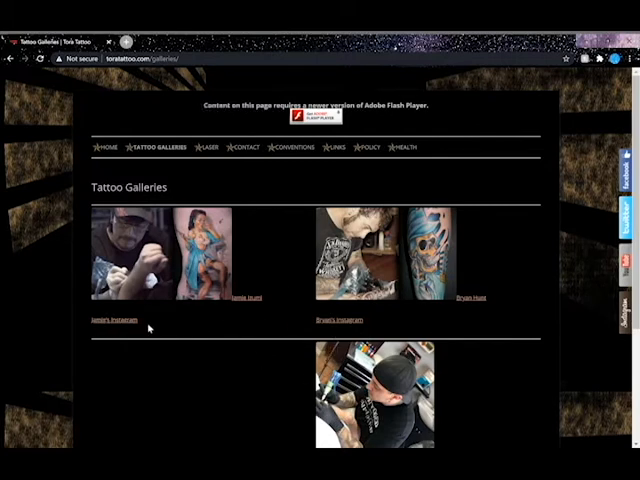
pyautogui.moveTo(205, 163)
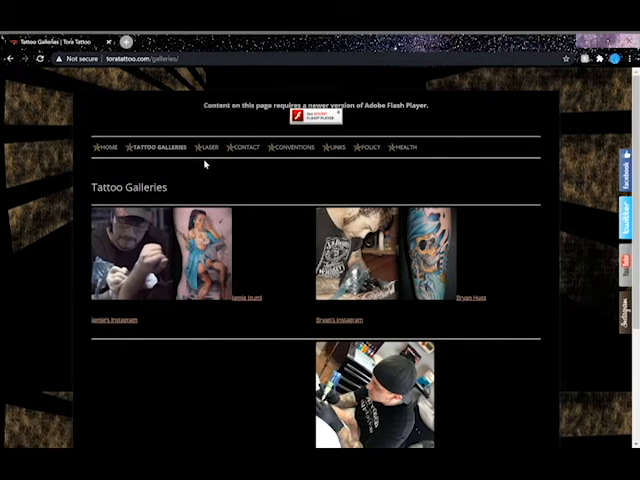
# View the Tattoo Removal laser clinic page, then move on to the Links page of partner sites
pyautogui.click(204, 147)
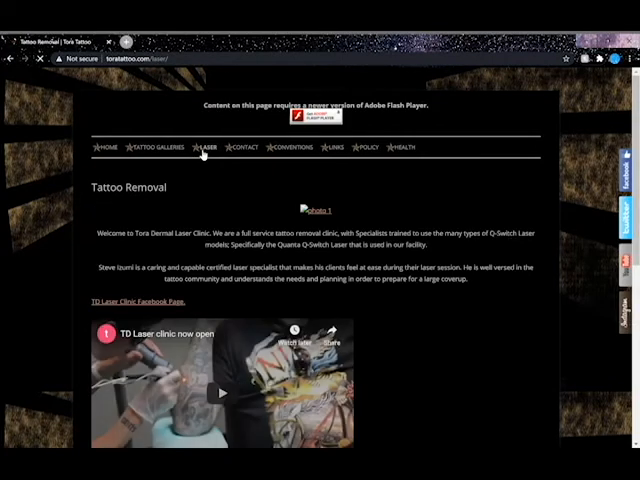
pyautogui.scroll(-3)
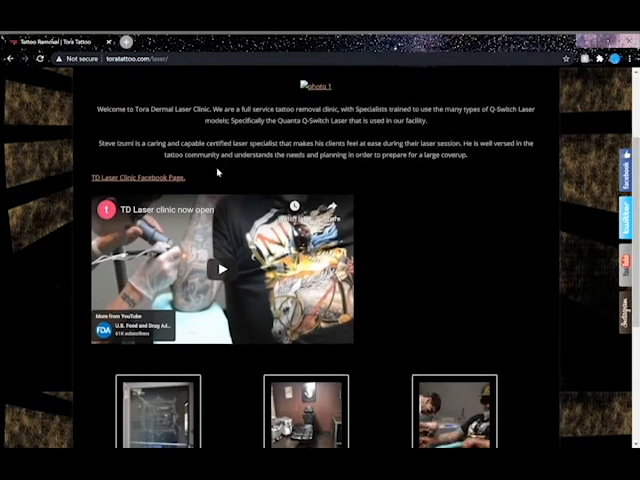
pyautogui.scroll(-3)
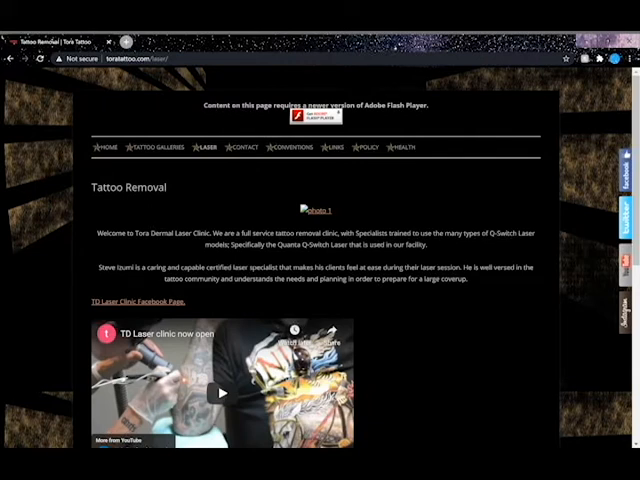
pyautogui.moveTo(381, 181)
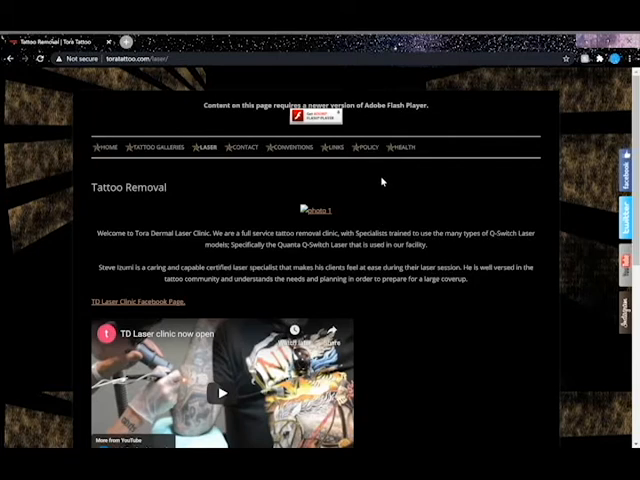
pyautogui.click(335, 147)
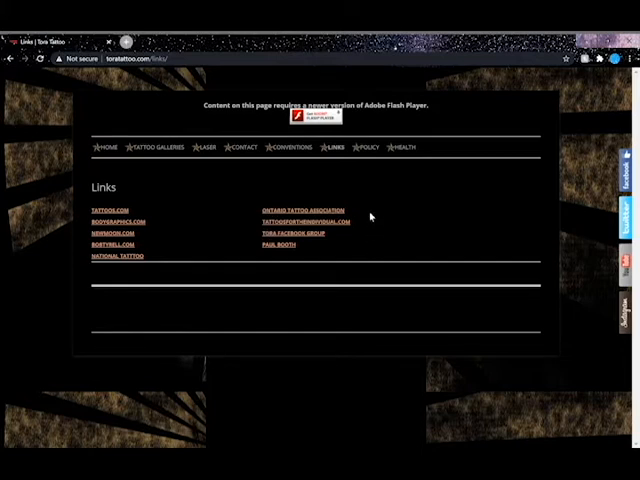
pyautogui.moveTo(398, 163)
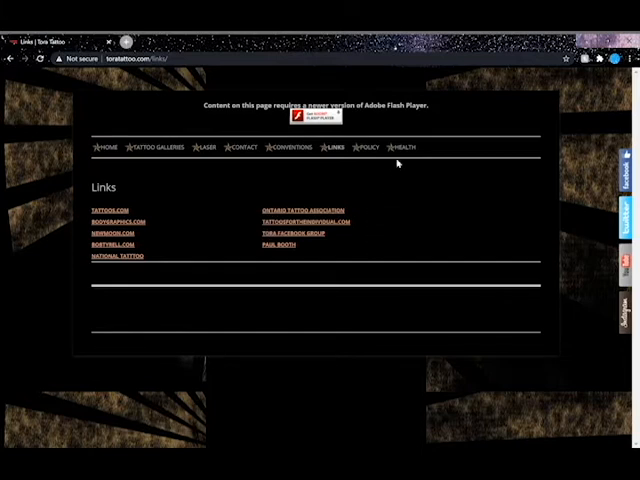
# Go to the Tattooing Health and Safety page from the navigation bar
pyautogui.click(403, 147)
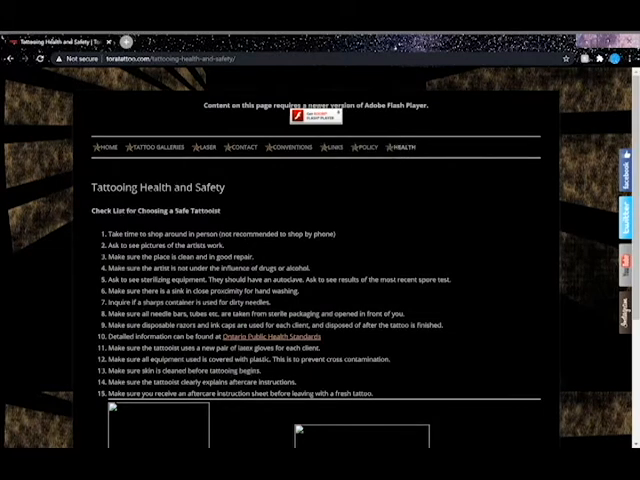
pyautogui.moveTo(263, 212)
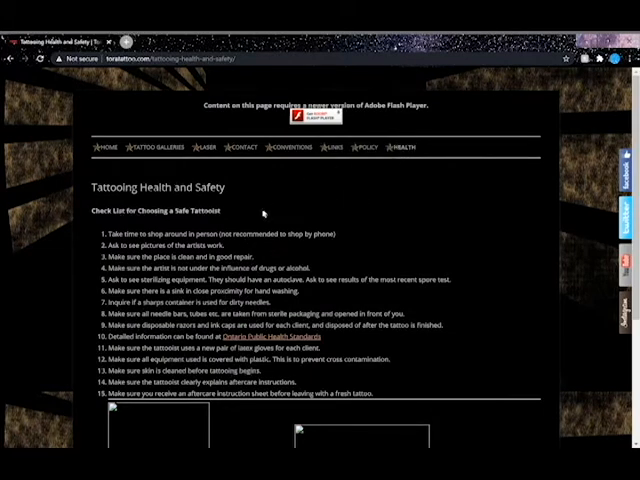
pyautogui.moveTo(90, 215)
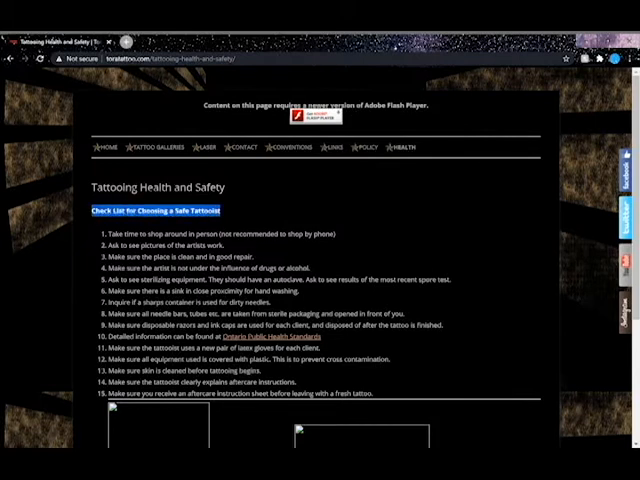
pyautogui.moveTo(302, 210)
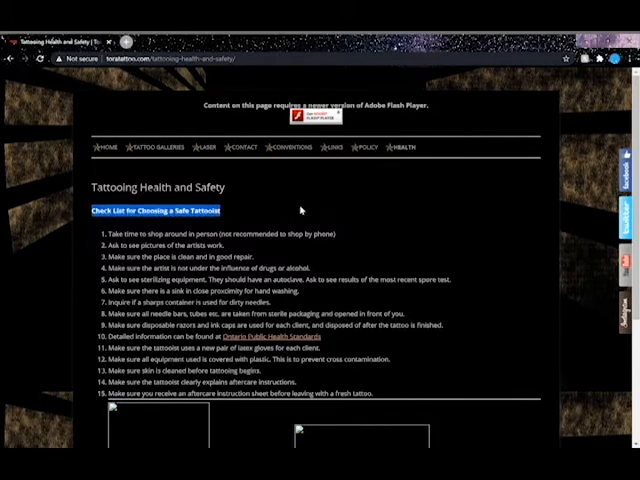
pyautogui.scroll(-3)
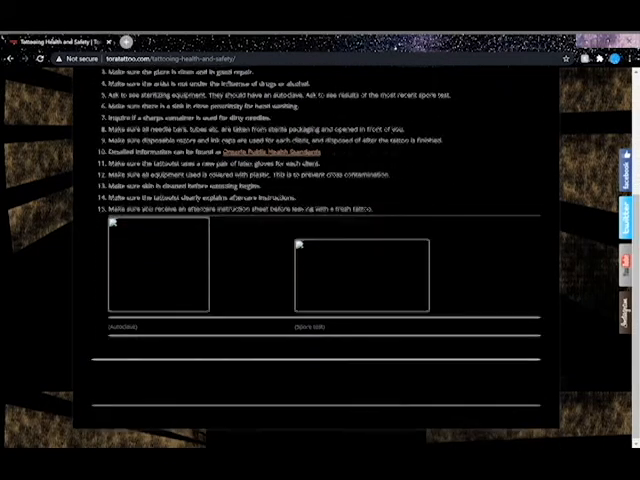
pyautogui.scroll(3)
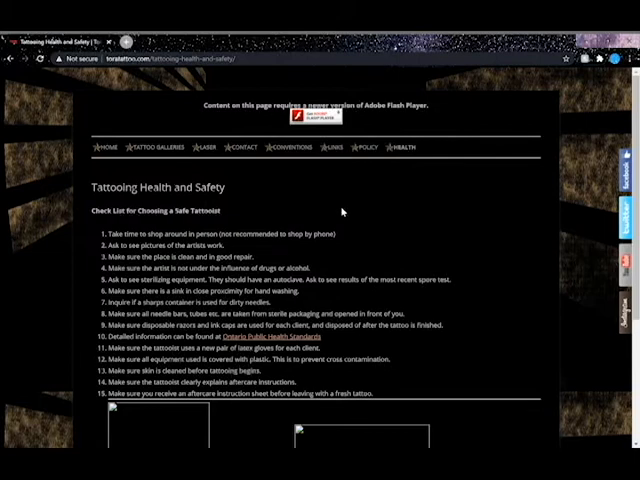
pyautogui.moveTo(413, 219)
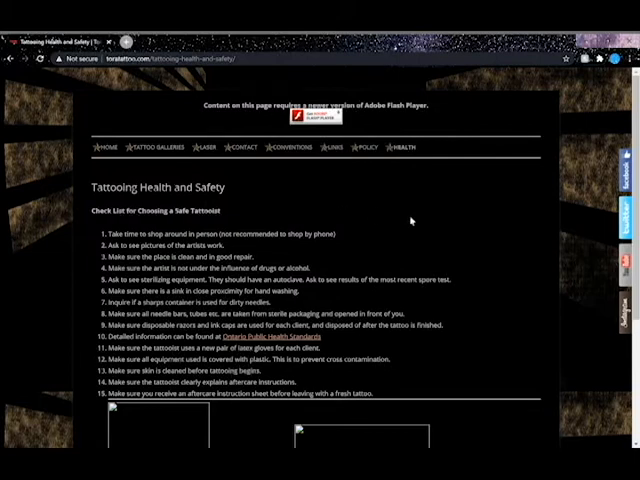
pyautogui.scroll(-3)
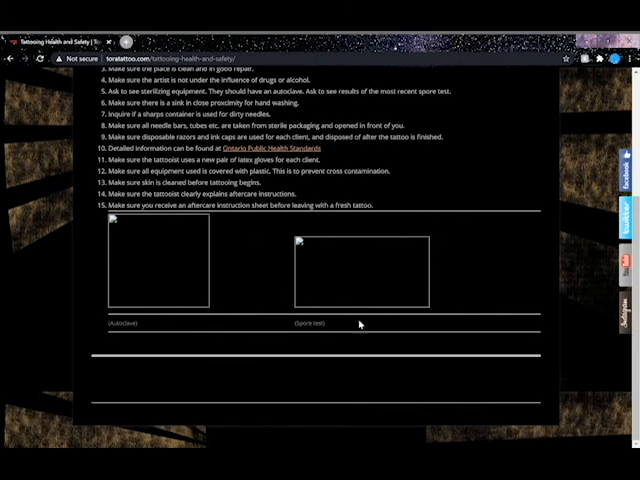
pyautogui.moveTo(438, 228)
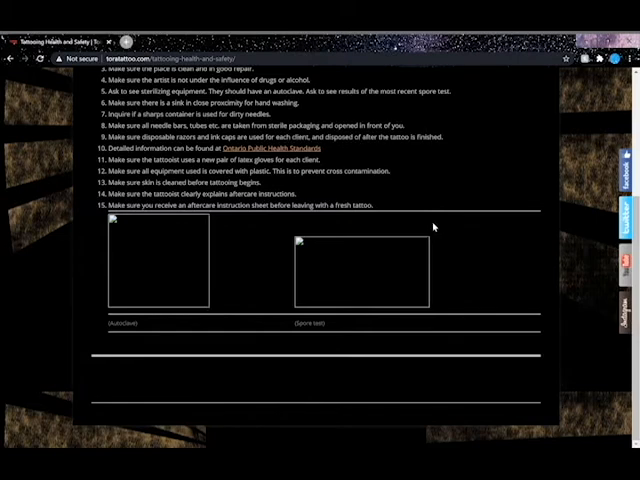
pyautogui.moveTo(345, 225)
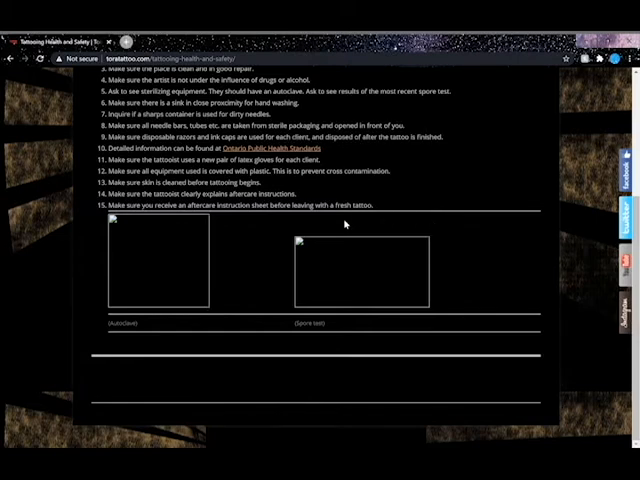